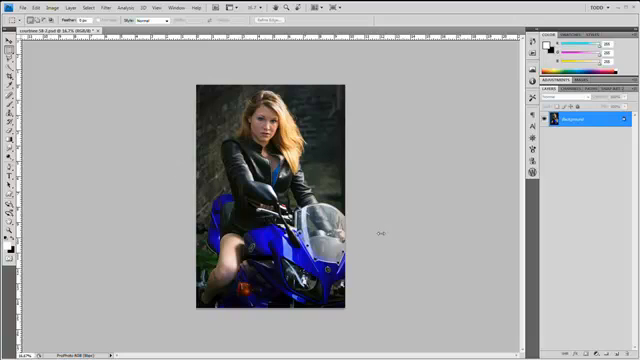
mouse_move(482, 114)
text(Duplicate_layer)
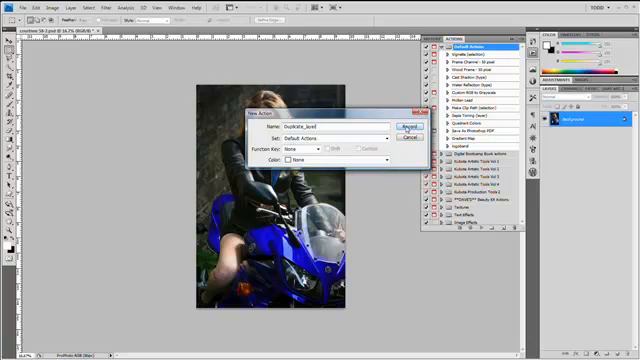
Begin recording the new Duplicate_layer action in the Default Actions set.
click(406, 126)
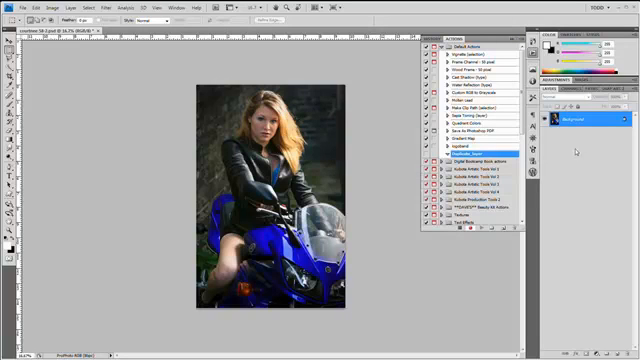
Duplicate the current layer with Ctrl+J so the action records that step.
key(Ctrl+J)
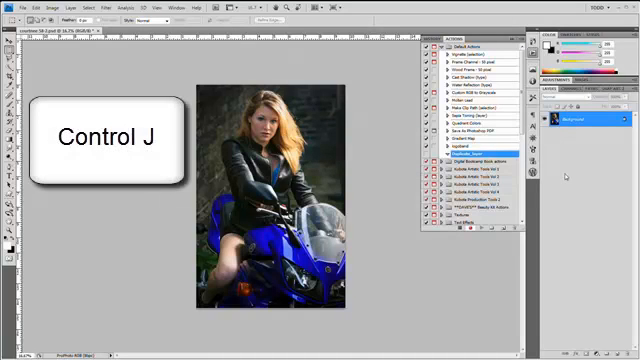
key(ctrl+j)
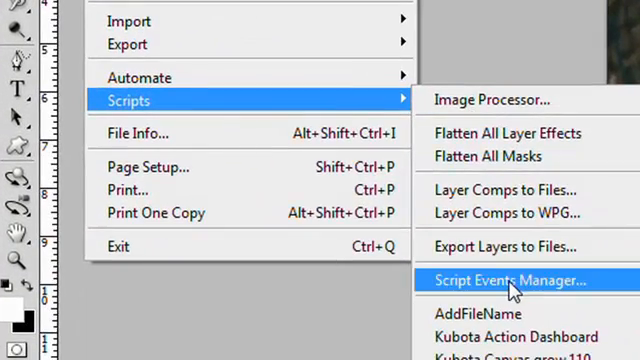
Bring up the Script Events Manager with events enabled and Open Document as the event.
click(506, 278)
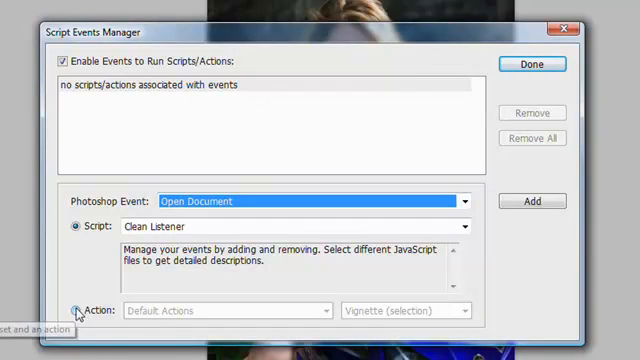
Attach the Duplicate_layer action from Default Actions to Open Document and confirm with Done.
click(78, 312)
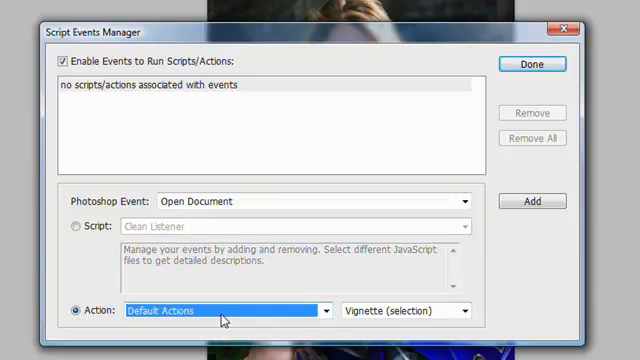
mouse_move(156, 322)
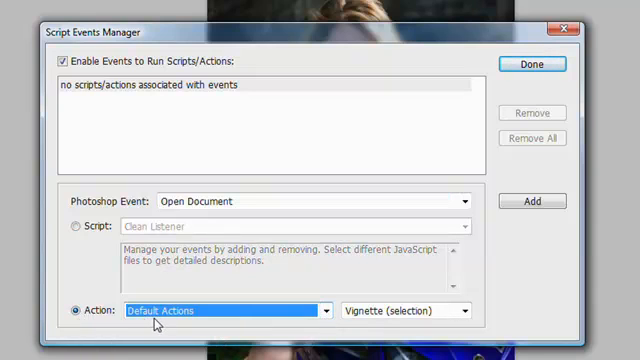
click(466, 312)
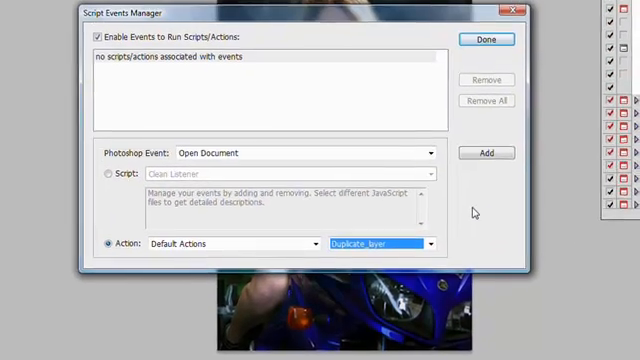
click(480, 160)
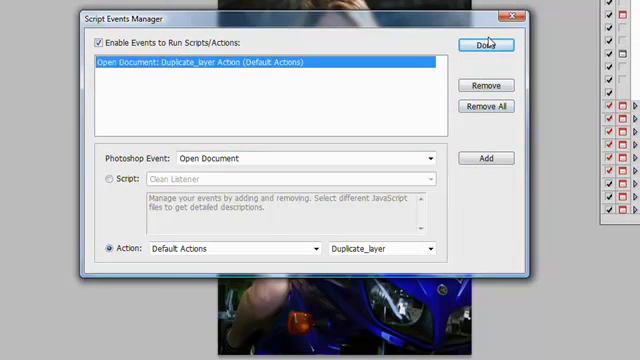
click(484, 44)
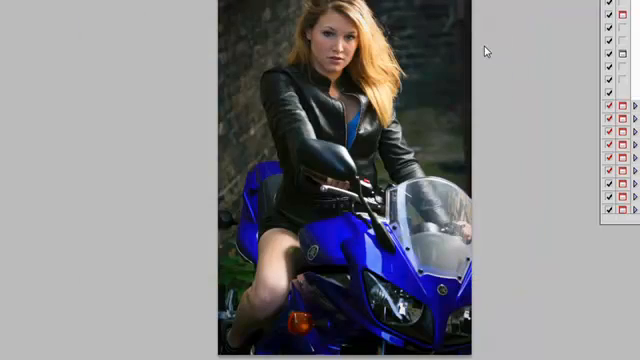